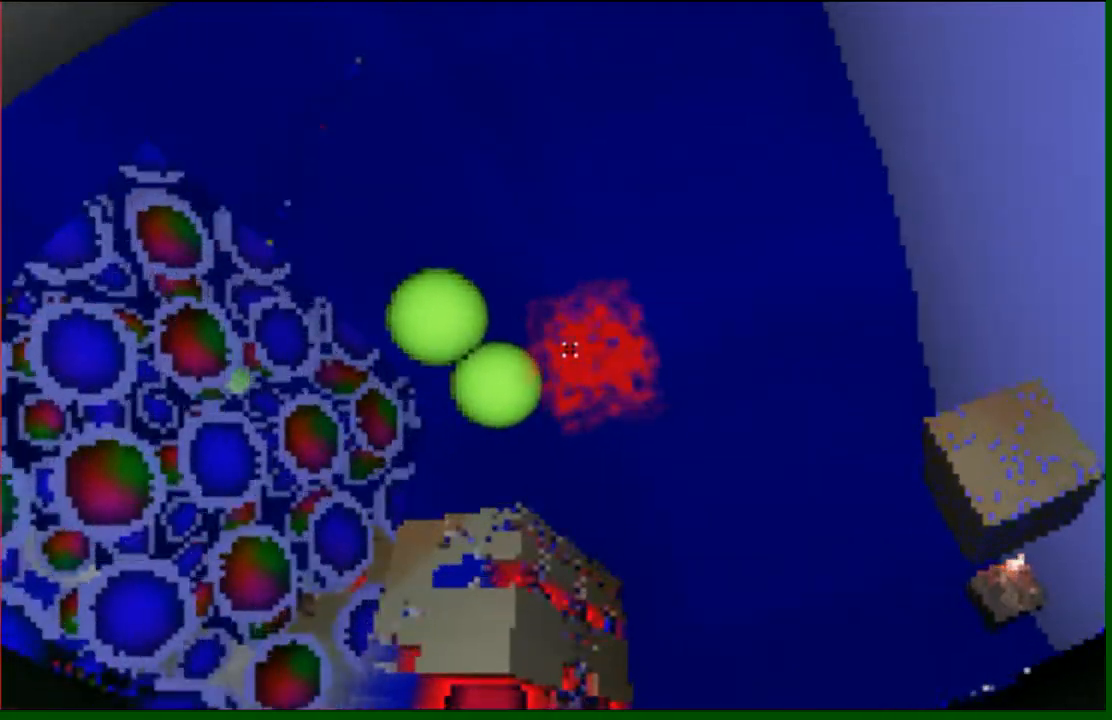
pyautogui.moveTo(556, 360)
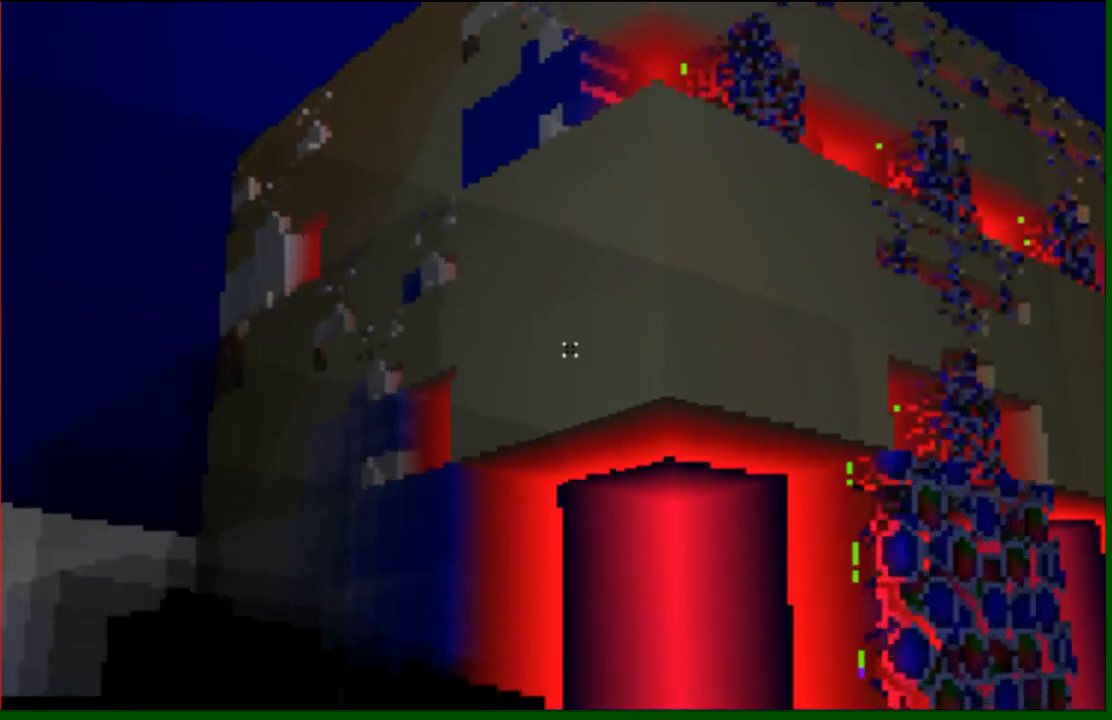
pyautogui.moveTo(571, 347)
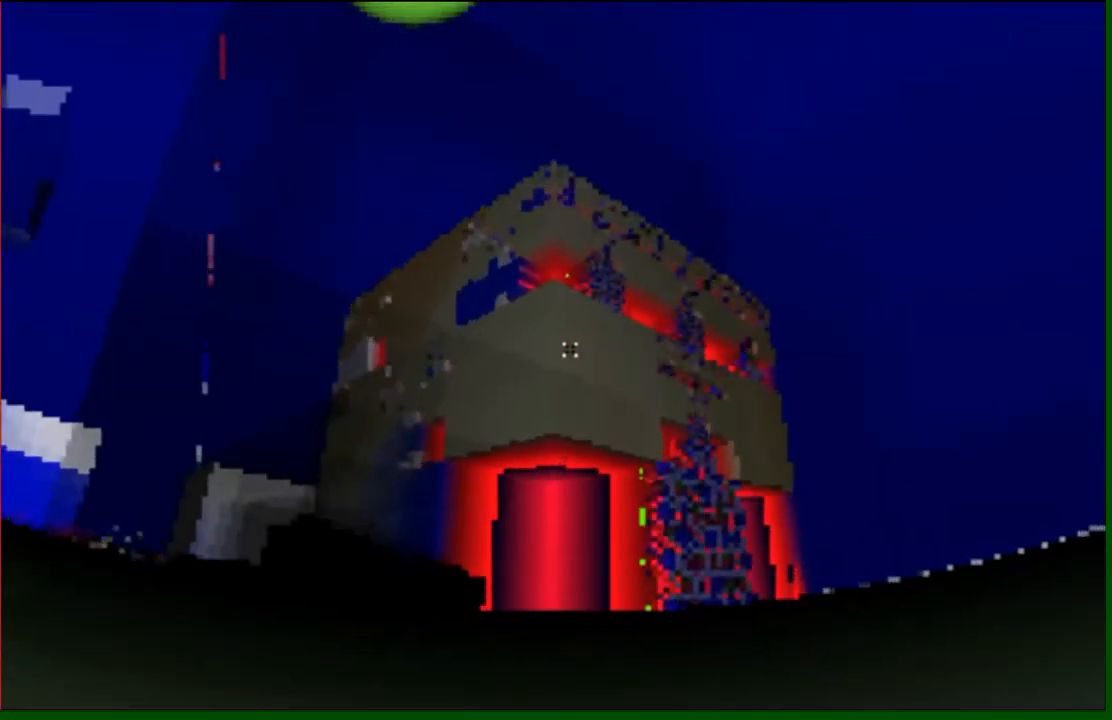